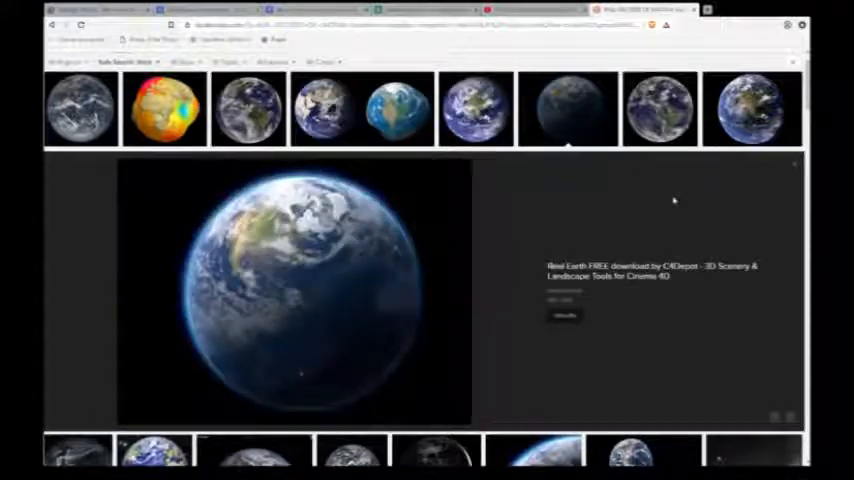
Preview a full-disc Earth photo, then the Happy Earth Day globe from Hudson Valley Geologist
{"action": "left_click", "coordinate": [474, 108]}
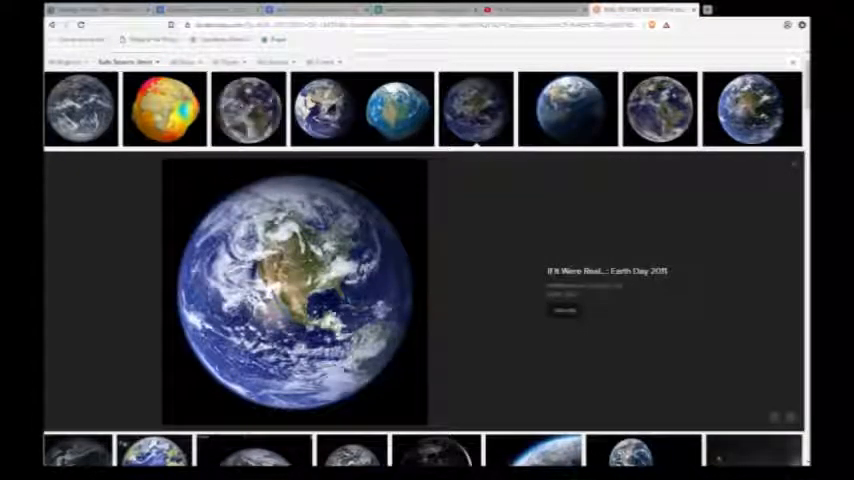
{"action": "left_click", "coordinate": [248, 108]}
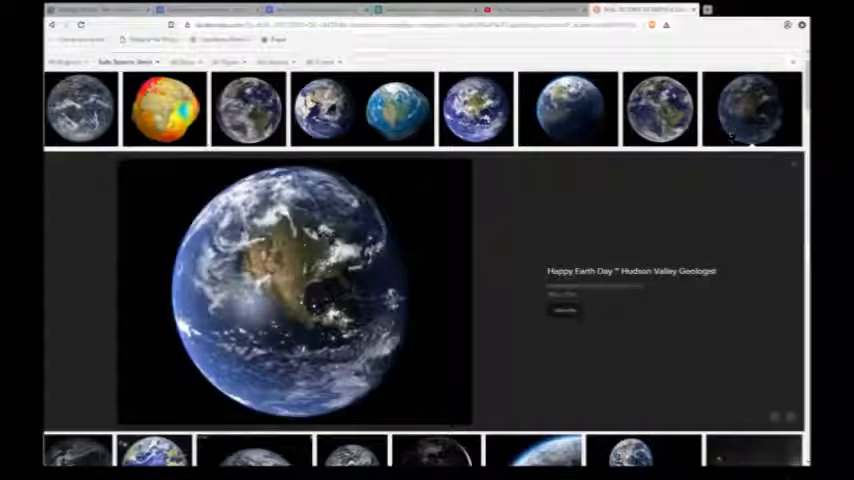
Preview the REAL Earth Sounds 2014 horizon view and the Unity Real Earth Shader globe
{"action": "scroll", "scroll_direction": "down", "scroll_amount": 3}
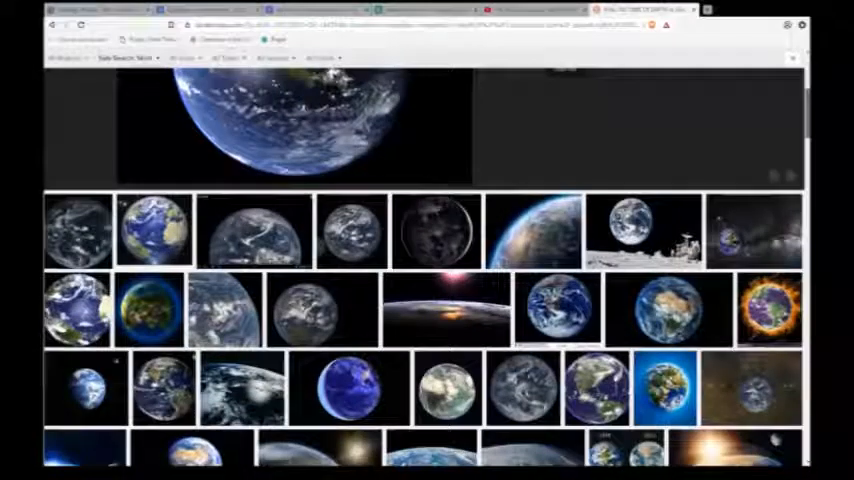
{"action": "scroll", "scroll_direction": "down", "scroll_amount": 3}
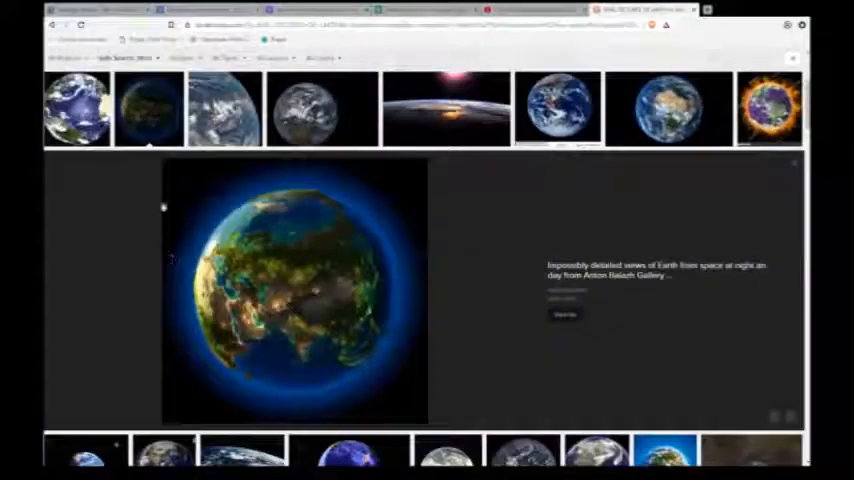
{"action": "left_click", "coordinate": [224, 108]}
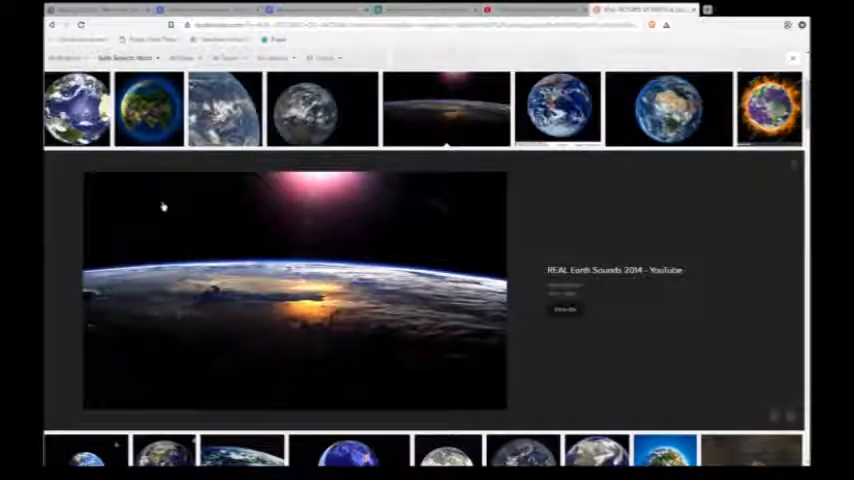
{"action": "left_click", "coordinate": [768, 108]}
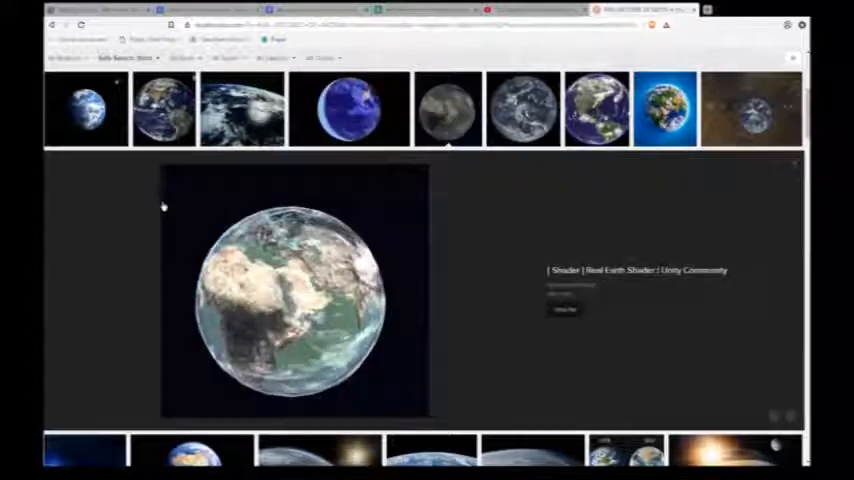
Preview Earth Spinning, Global Cloud Map and the NASA Deep Space Climate Observatory photo
{"action": "left_click", "coordinate": [348, 108]}
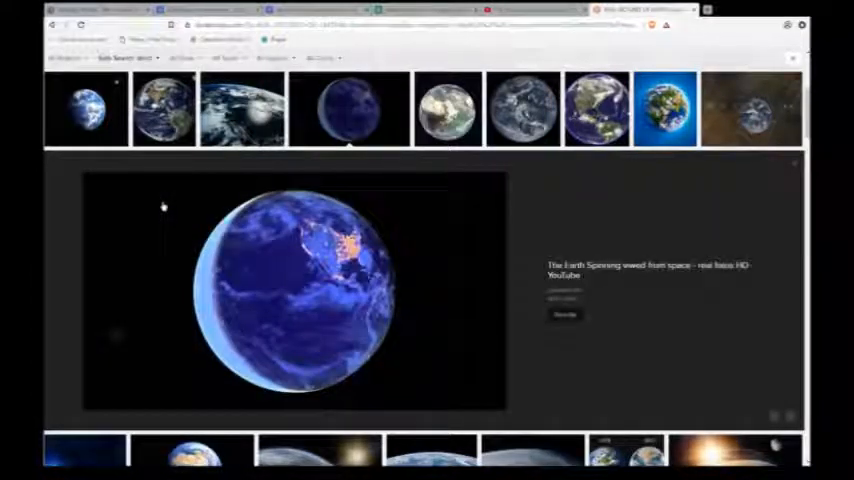
{"action": "left_click", "coordinate": [448, 108]}
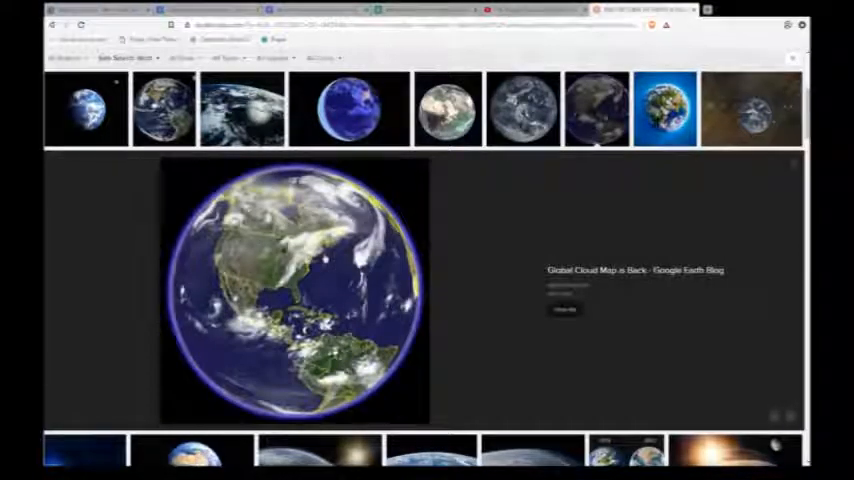
{"action": "left_click", "coordinate": [664, 108]}
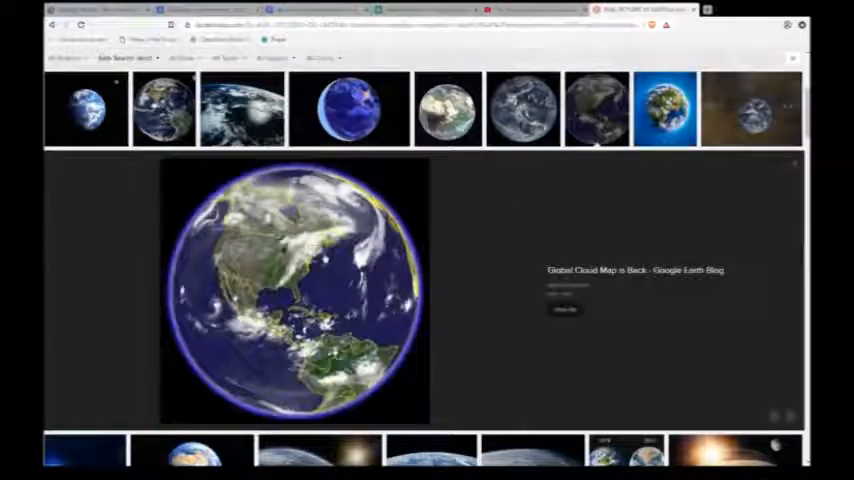
{"action": "left_click", "coordinate": [522, 108]}
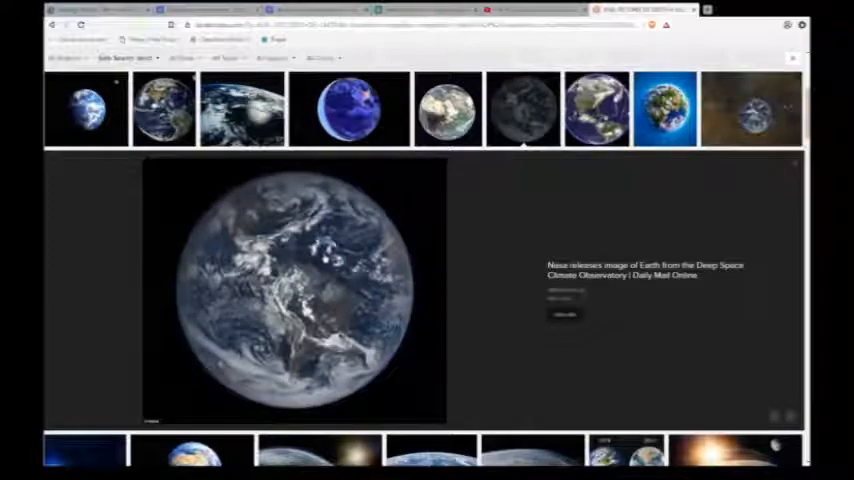
Preview Earth Real Photos From Space, the storm view and the 1978 versus 2012 comparison
{"action": "left_click", "coordinate": [752, 108]}
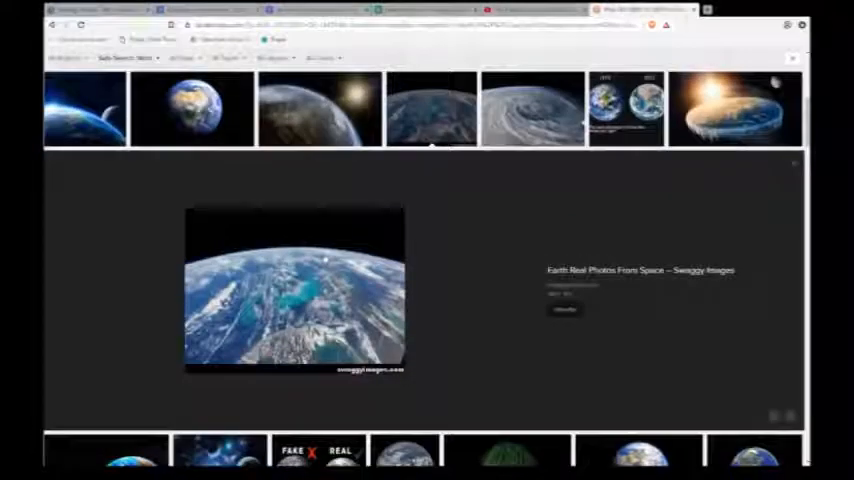
{"action": "left_click", "coordinate": [532, 108]}
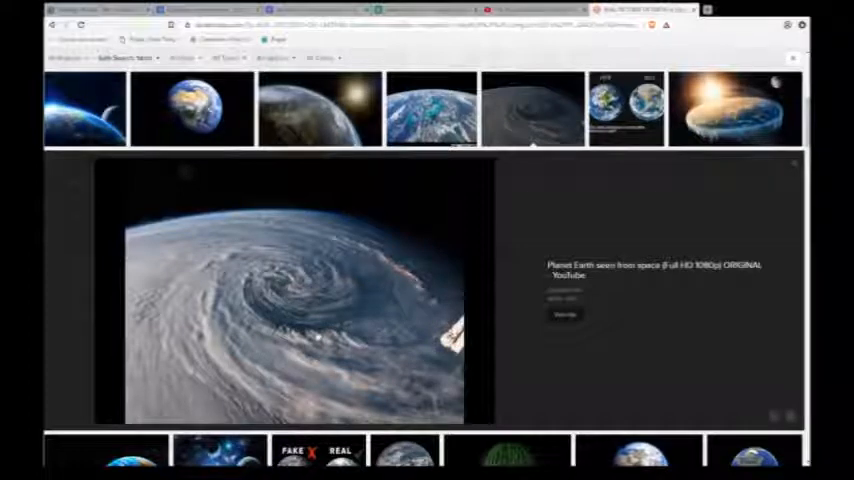
{"action": "left_click", "coordinate": [624, 108]}
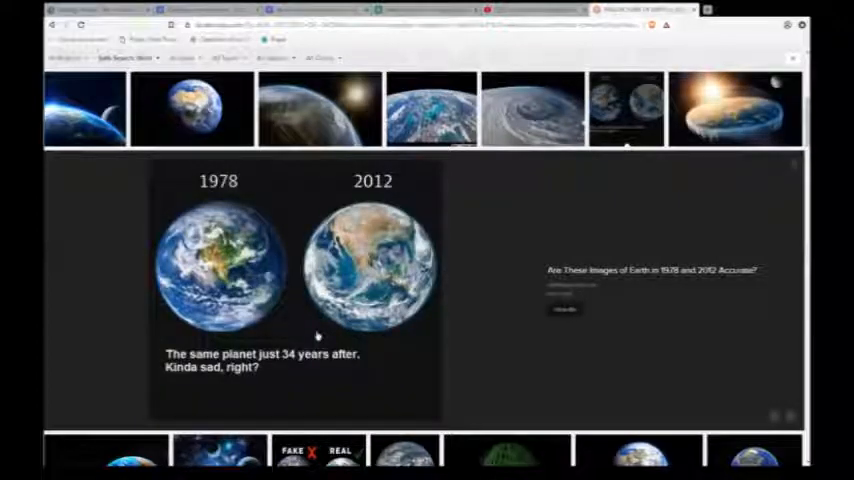
{"action": "mouse_move", "coordinate": [316, 336]}
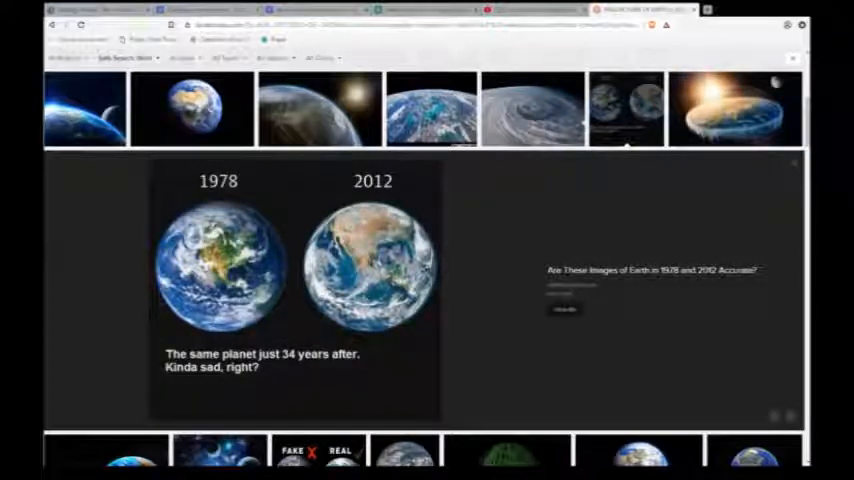
Preview the 50 Earth Wallpapers moon-surface image, then the FAKE versus REAL comparison
{"action": "left_click", "coordinate": [736, 108]}
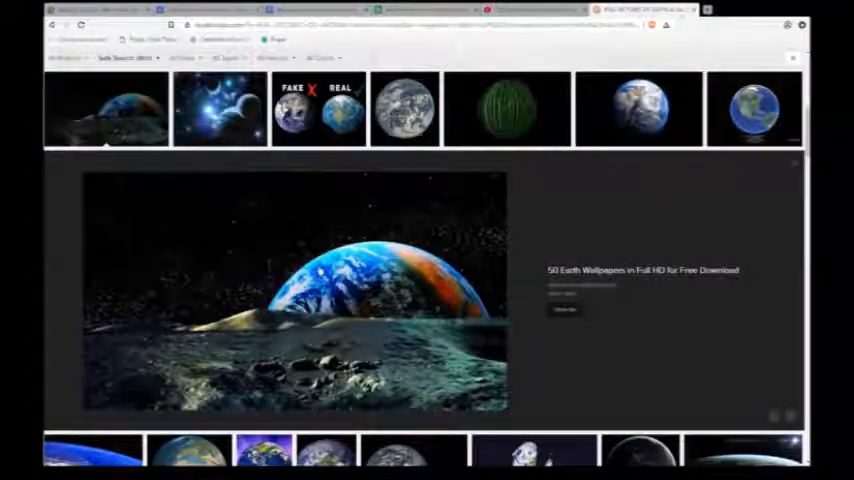
{"action": "left_click", "coordinate": [318, 108]}
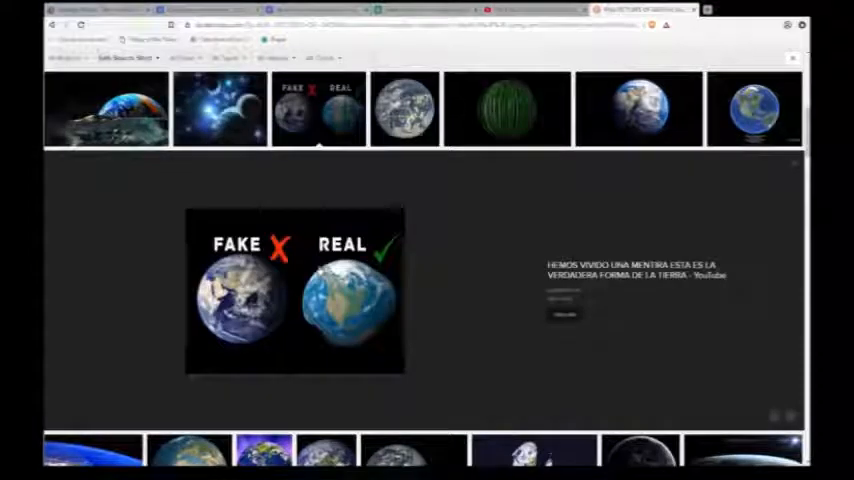